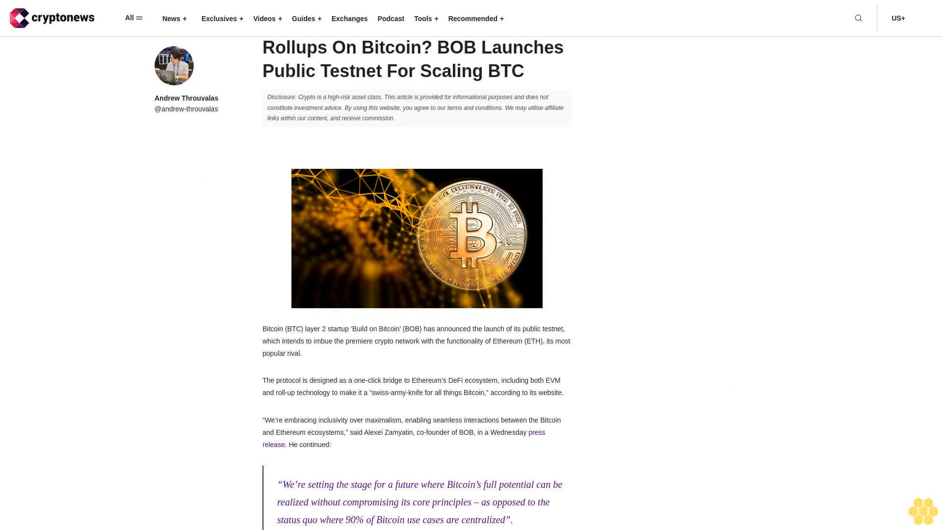
scroll("down", 3)
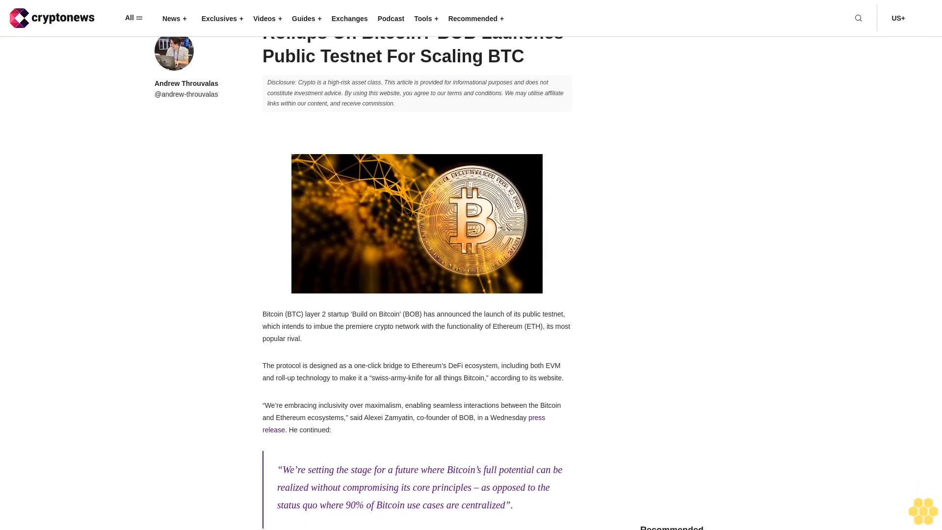
scroll("down", 3)
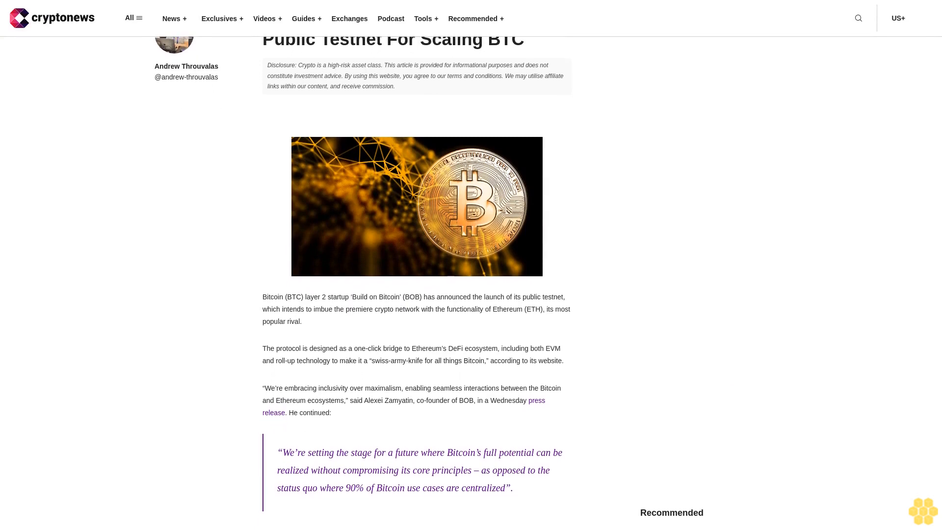
scroll("down", 3)
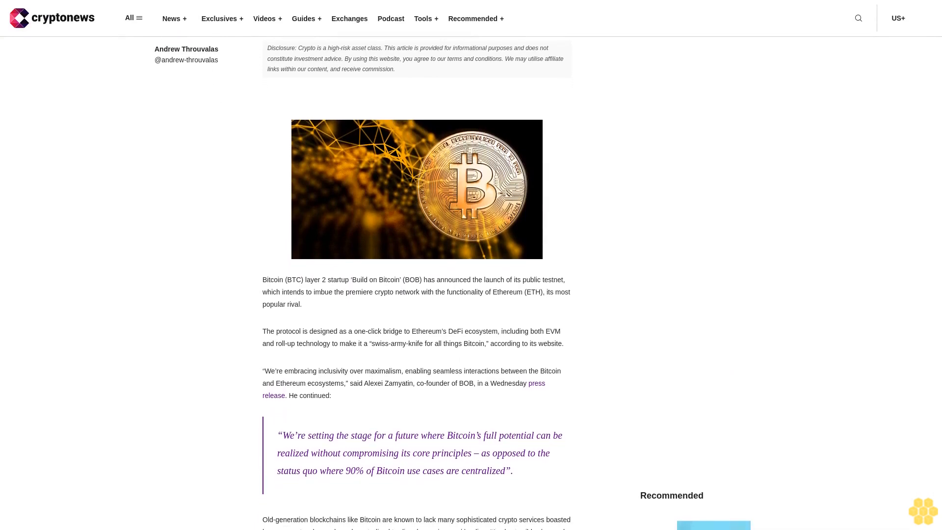
scroll("down", 3)
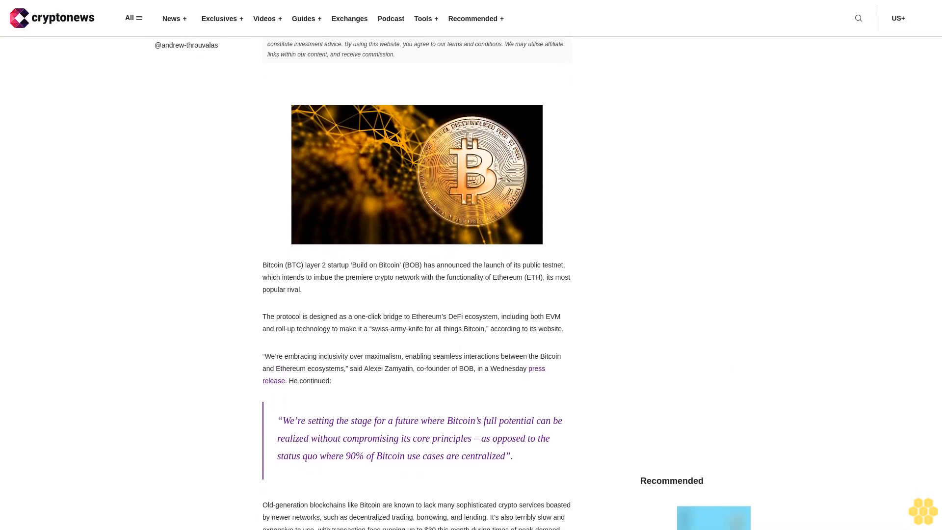
scroll("down", 3)
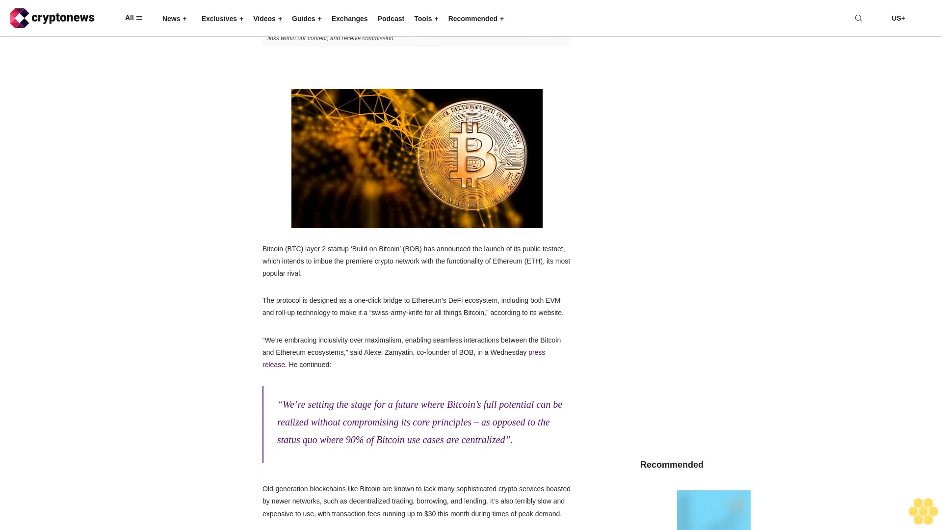
scroll("down", 3)
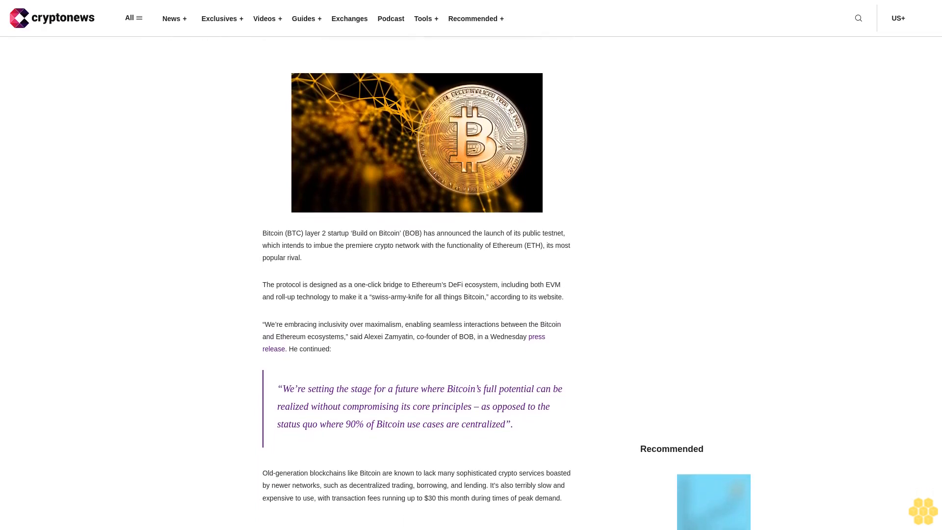
scroll("down", 3)
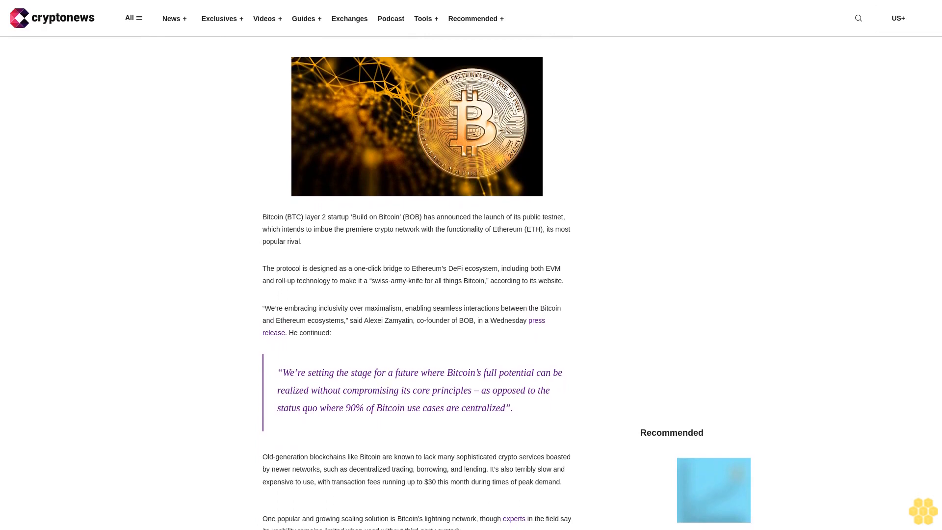
scroll("down", 3)
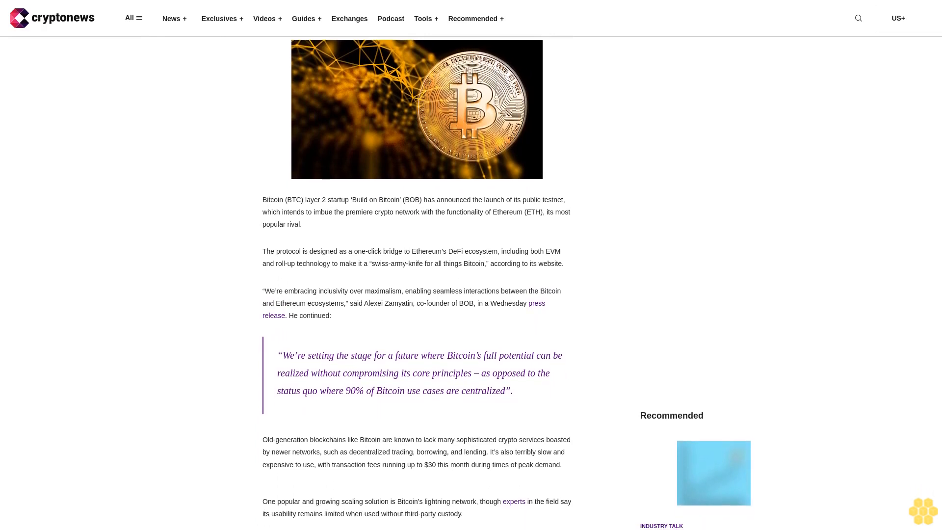
scroll("down", 3)
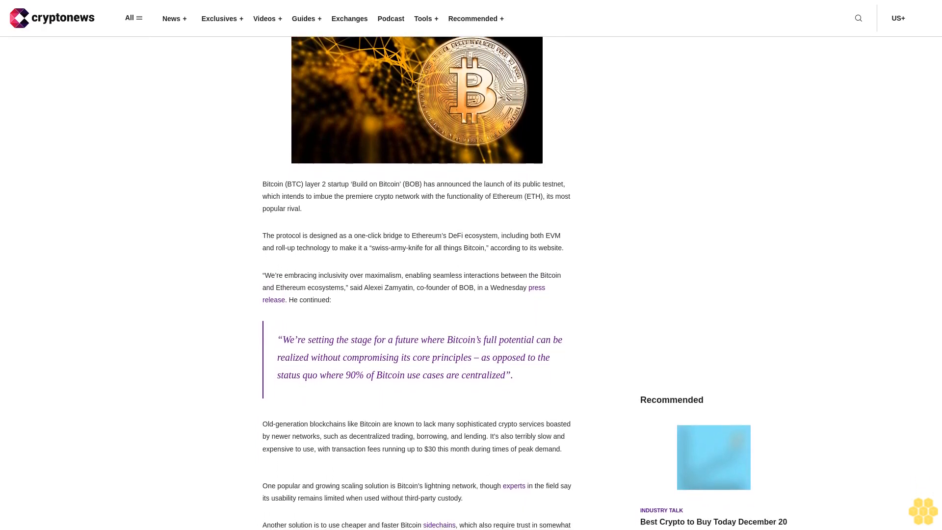
scroll("down", 3)
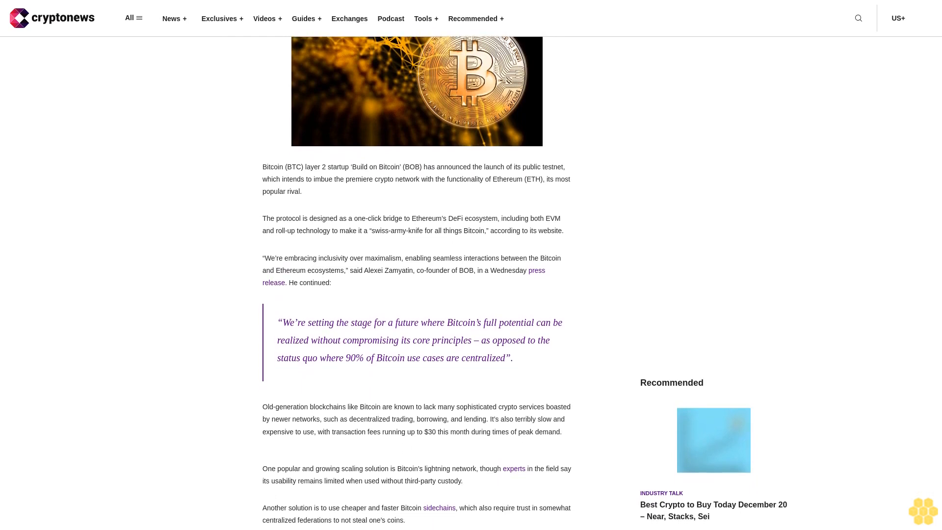
scroll("down", 3)
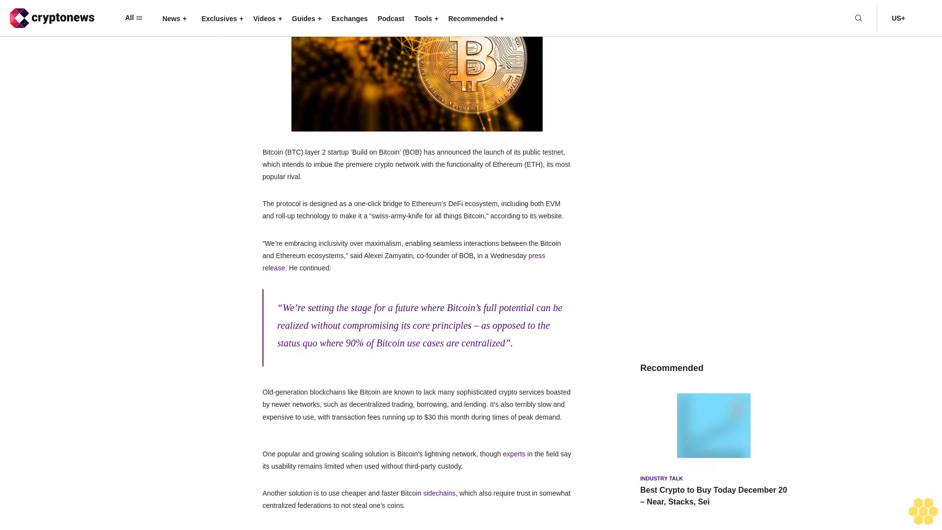
scroll("down", 3)
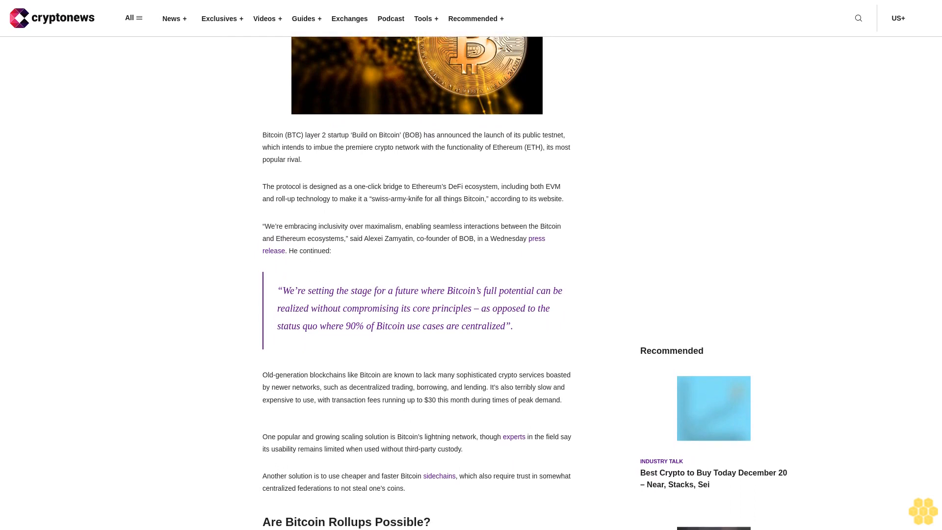
scroll("down", 3)
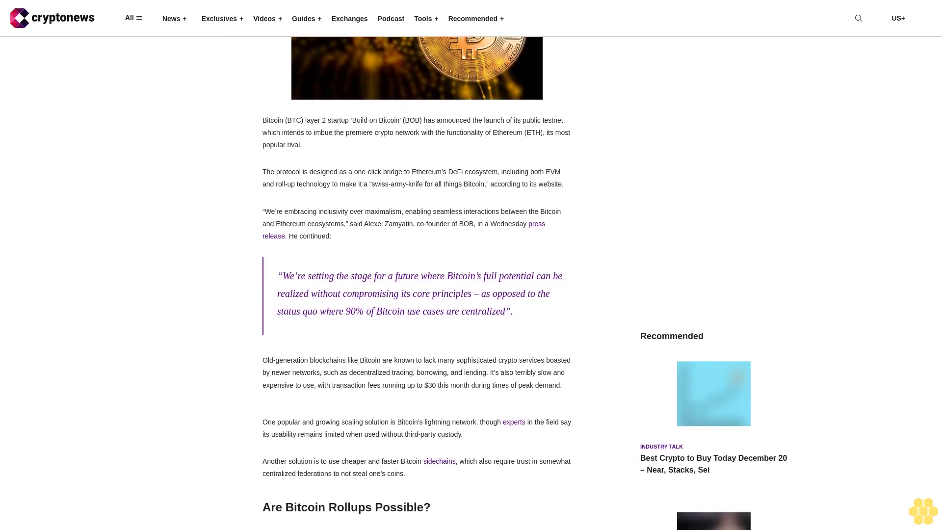
scroll("down", 3)
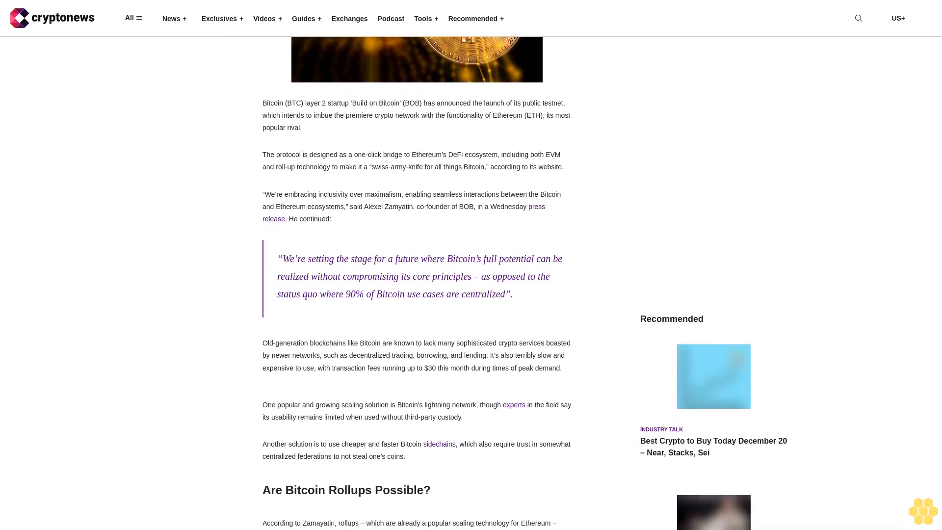
scroll("down", 3)
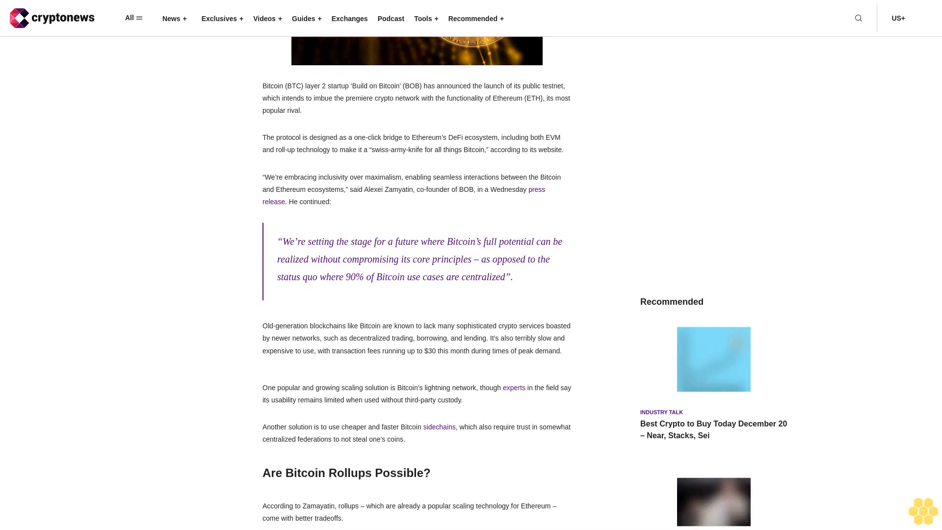
scroll("down", 3)
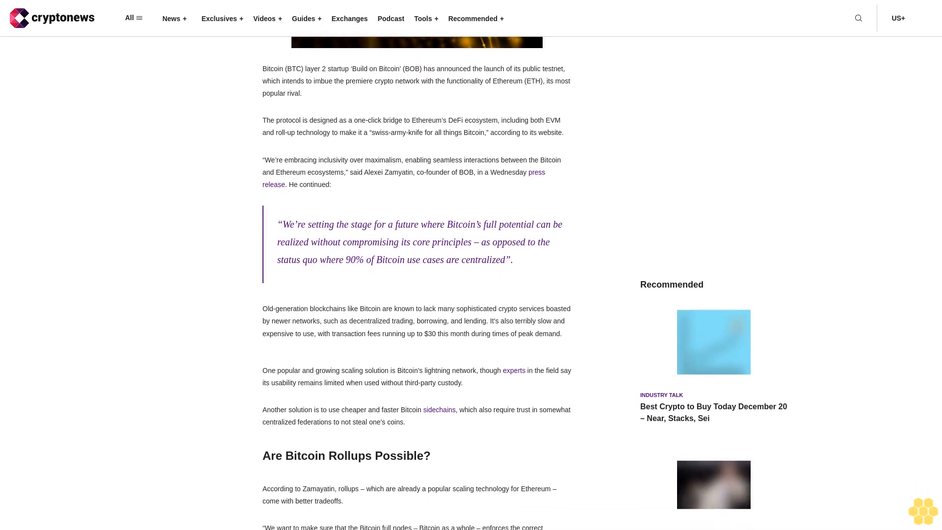
scroll("down", 3)
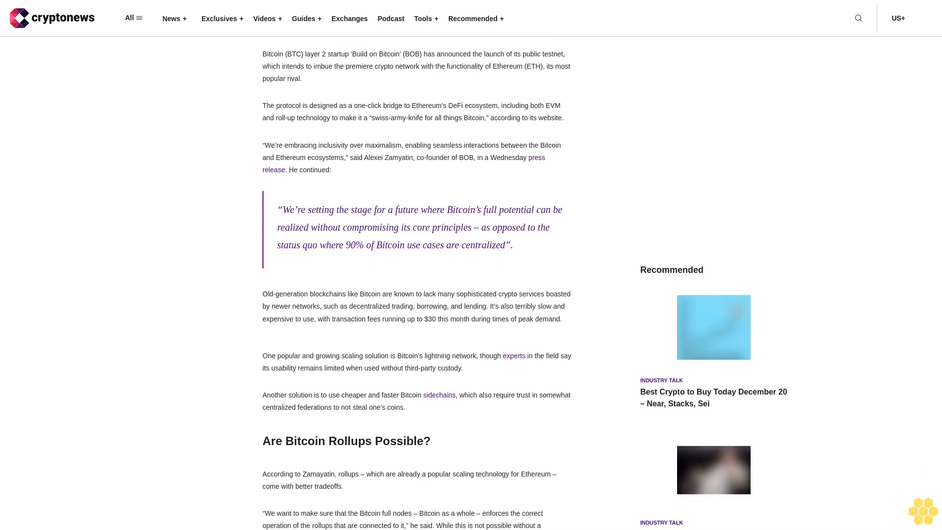
scroll("down", 3)
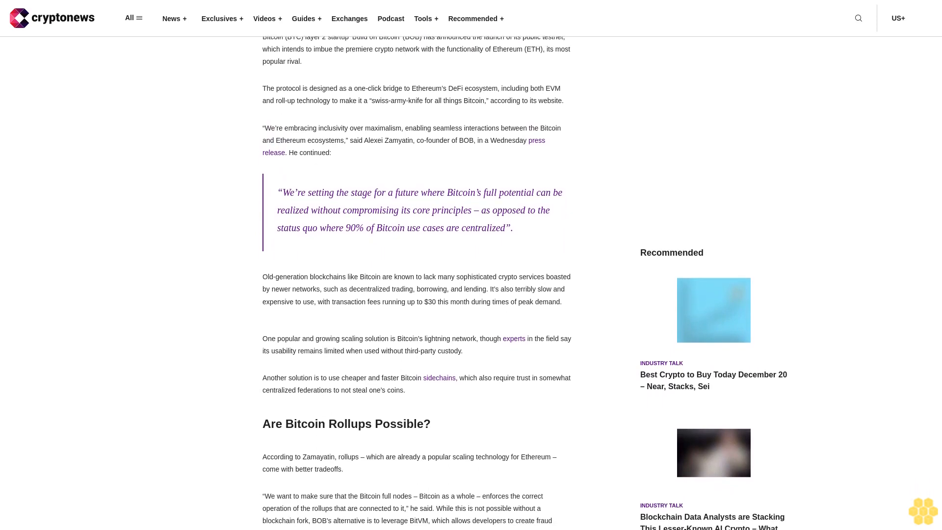
scroll("down", 3)
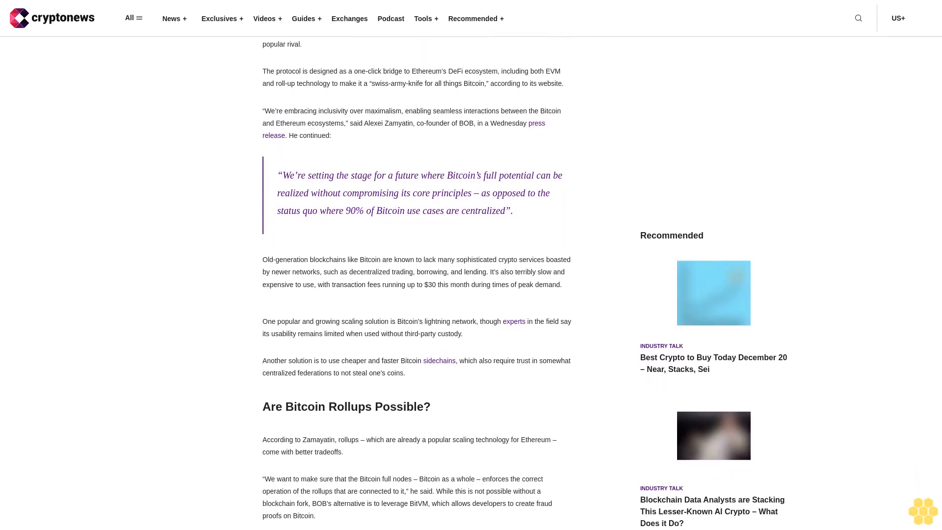
scroll("down", 3)
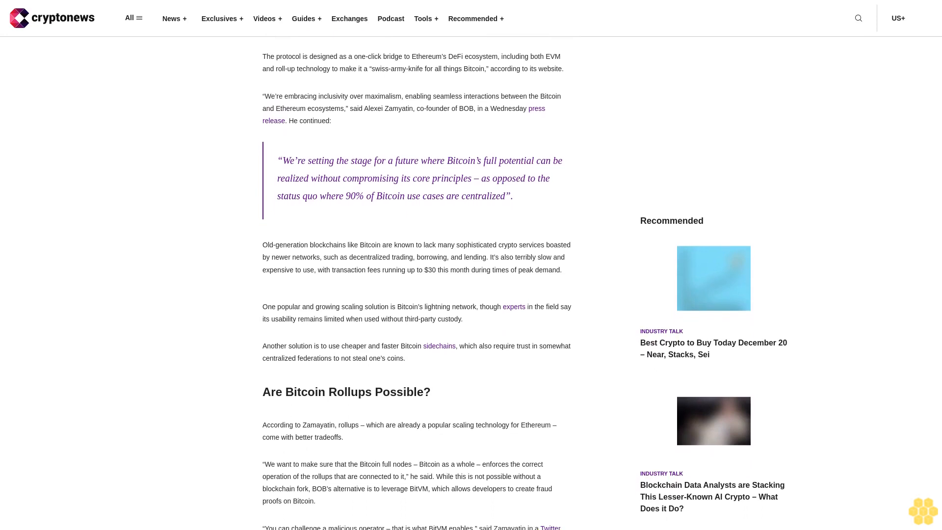
scroll("down", 3)
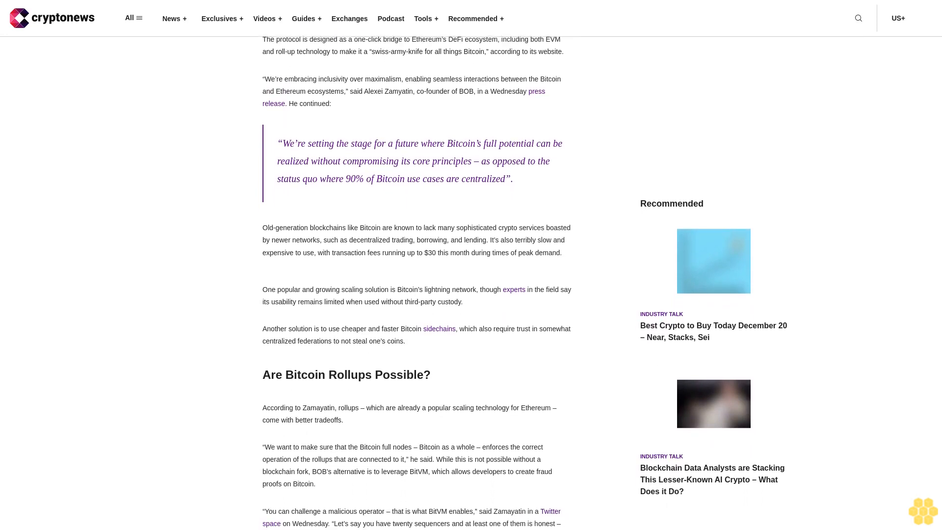
scroll("down", 3)
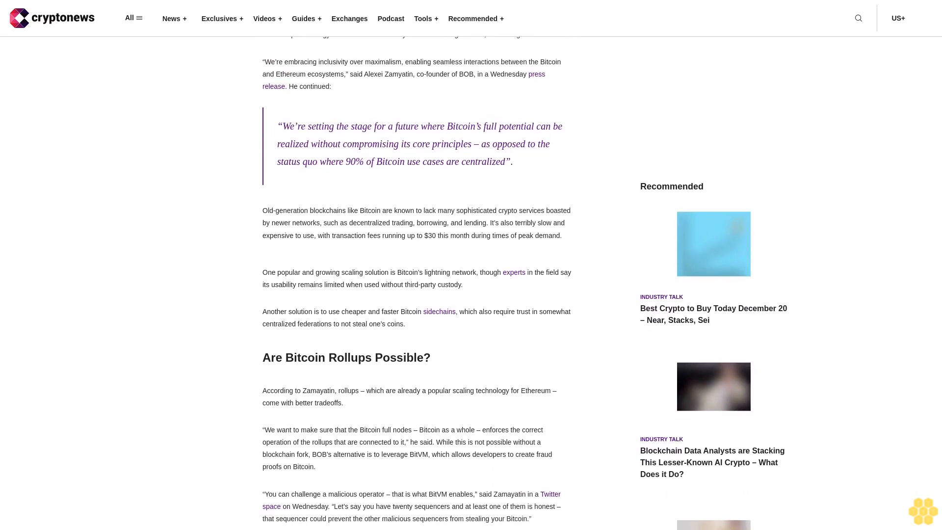
scroll("down", 3)
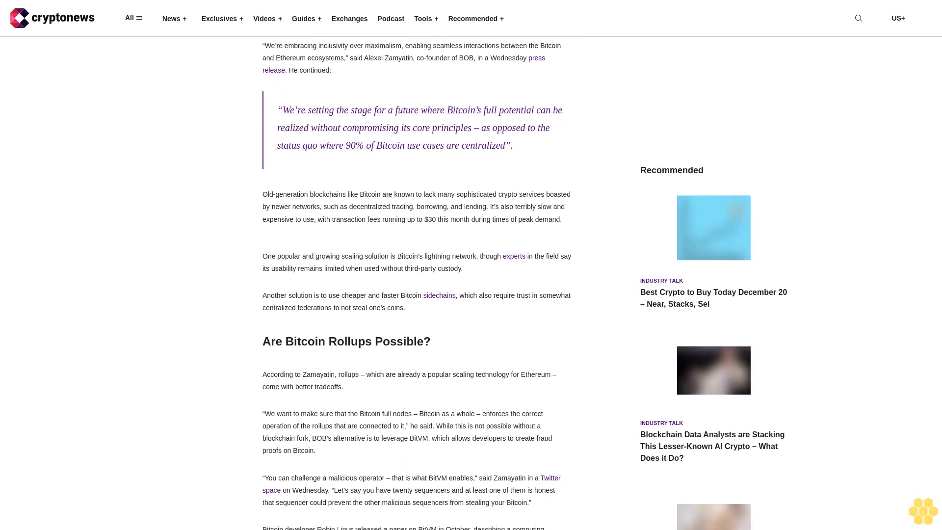
scroll("down", 3)
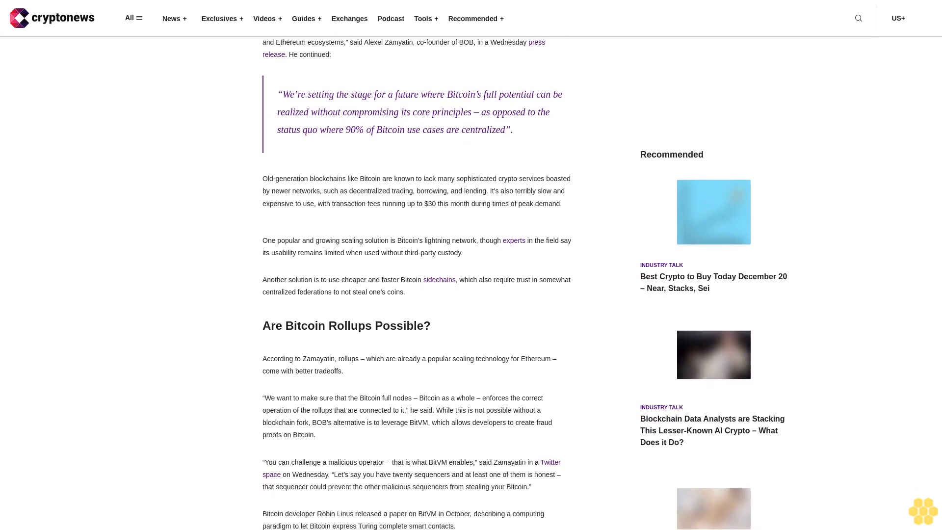
scroll("down", 3)
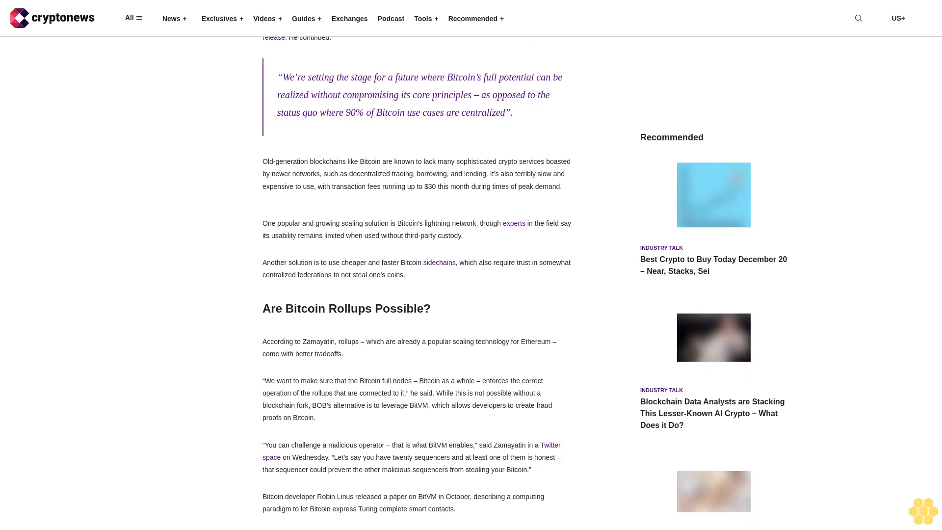
scroll("down", 3)
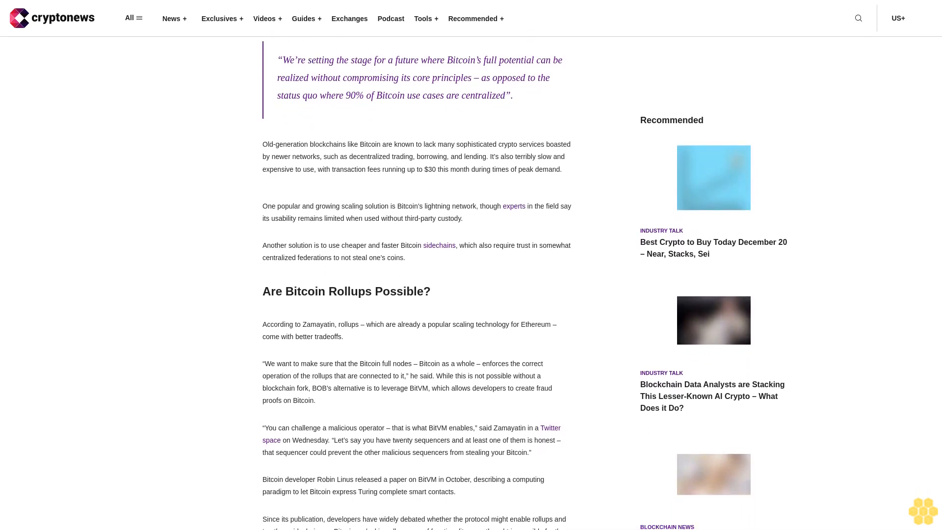
scroll("down", 3)
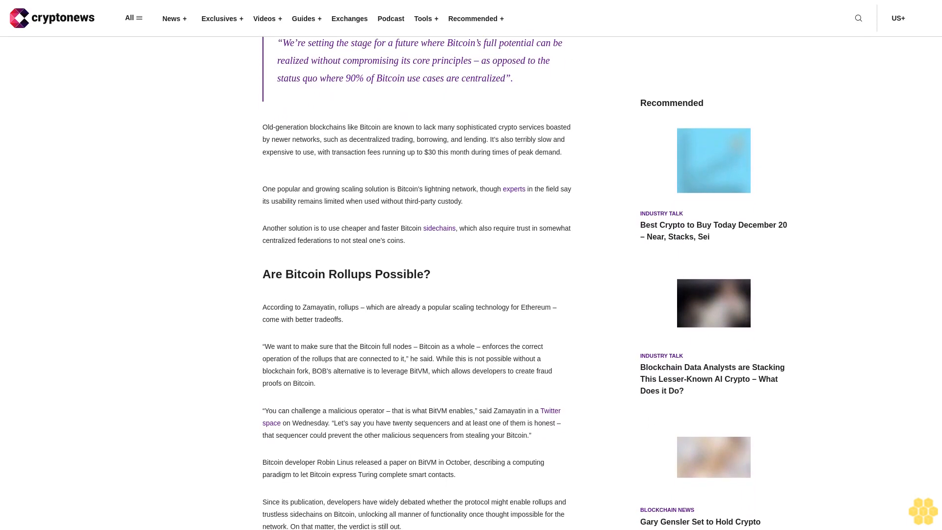
scroll("down", 3)
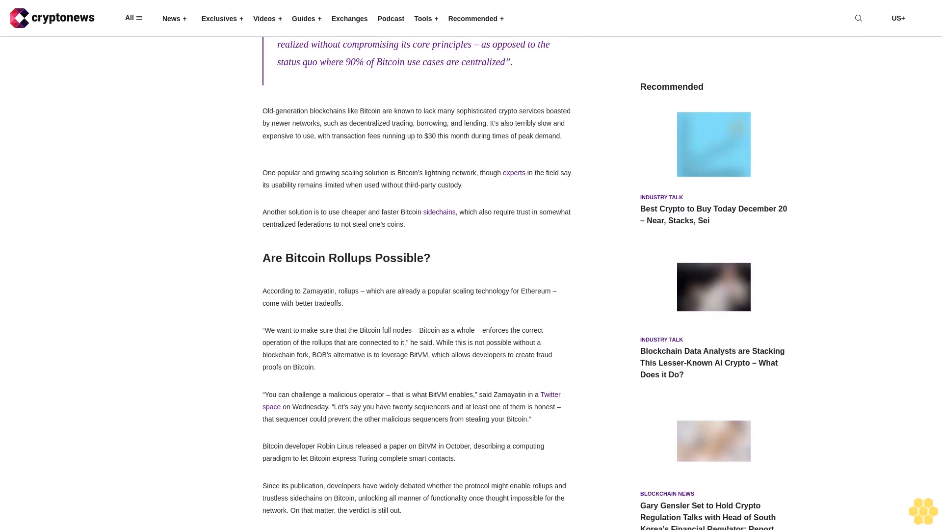
scroll("down", 3)
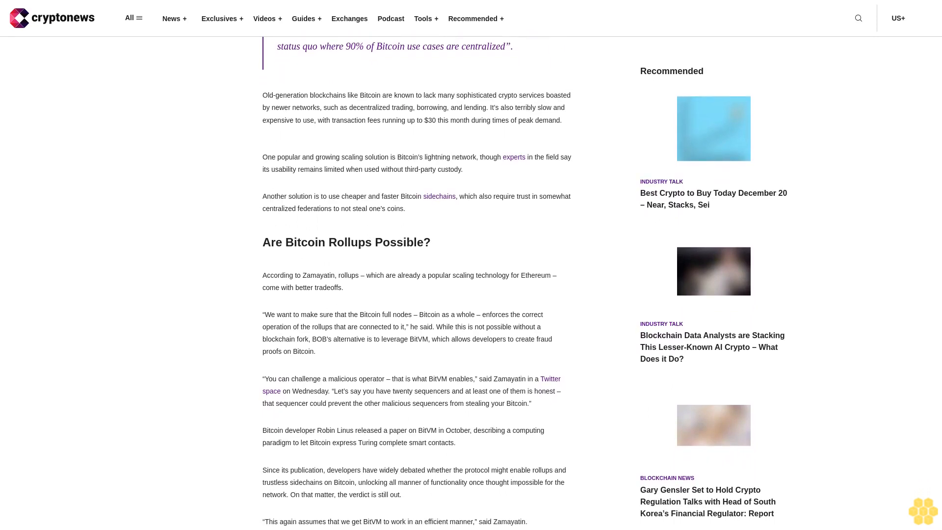
scroll("down", 3)
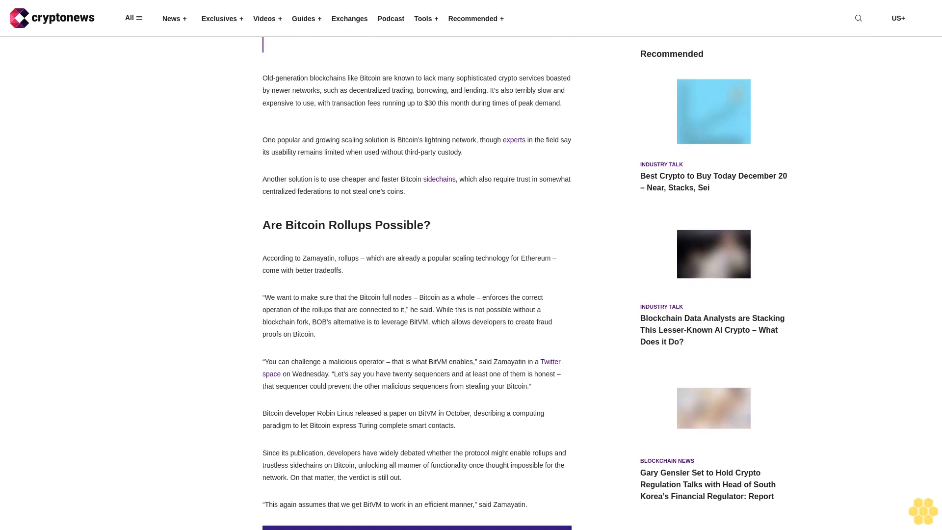
scroll("down", 3)
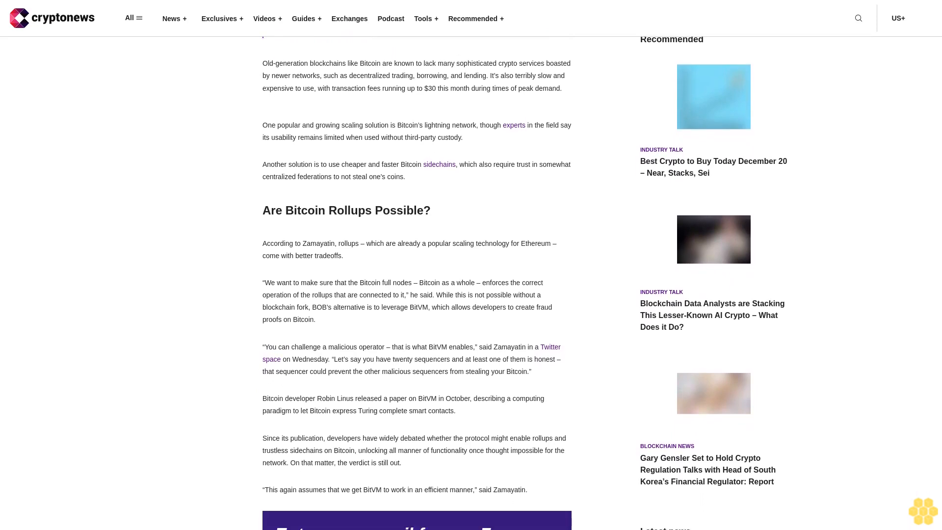
scroll("down", 3)
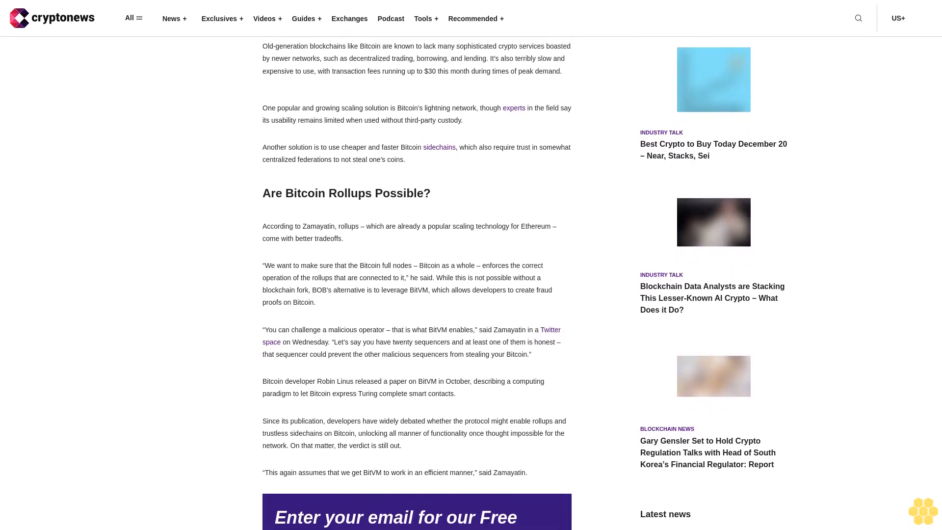
scroll("down", 3)
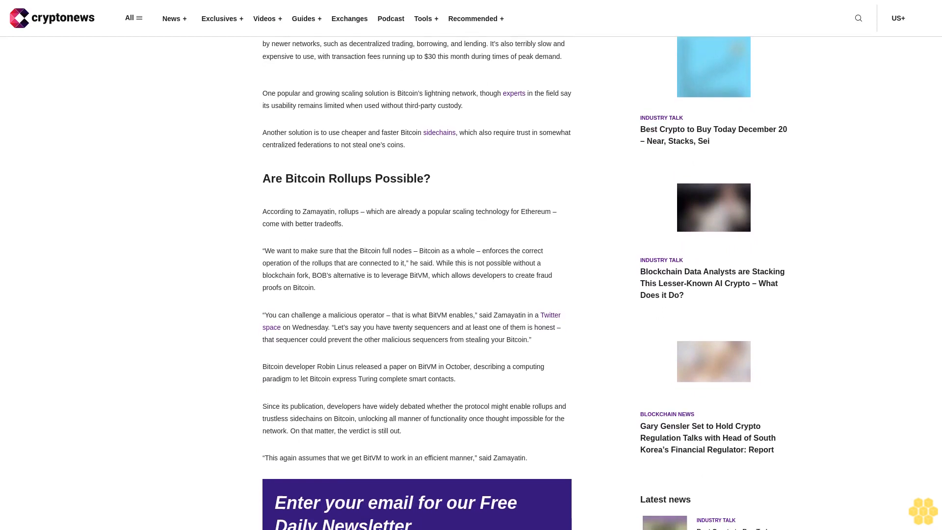
scroll("down", 3)
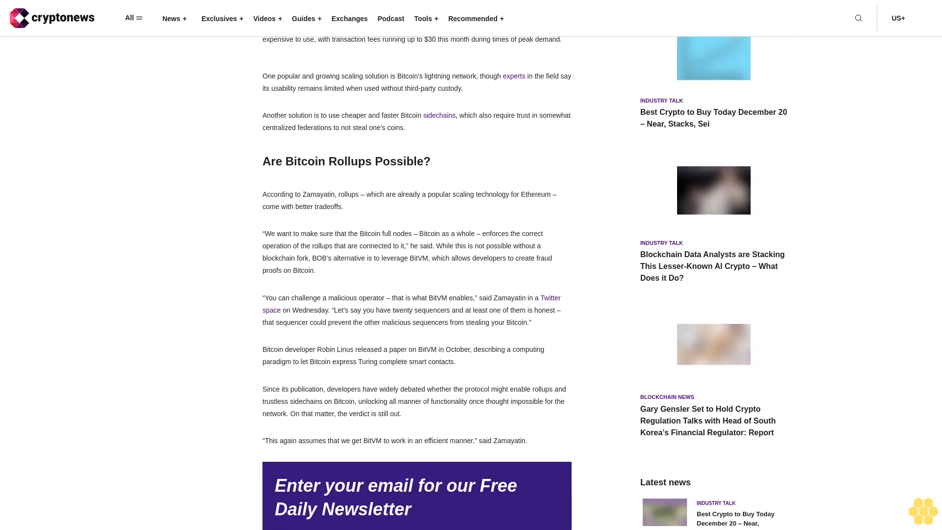
scroll("down", 3)
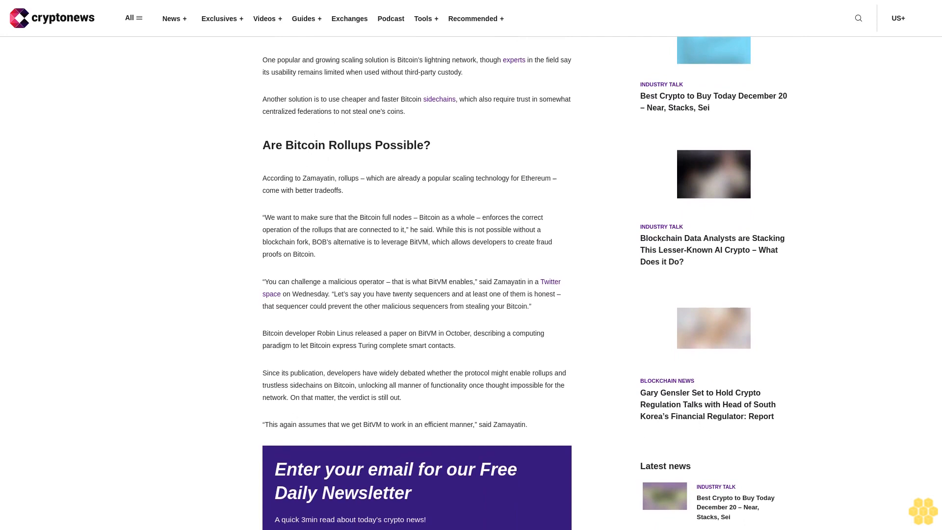
scroll("down", 3)
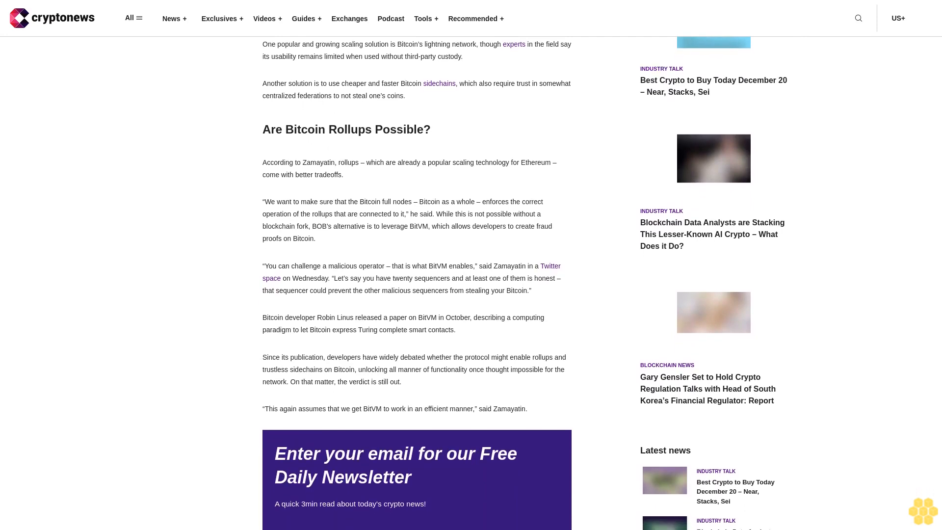
scroll("down", 3)
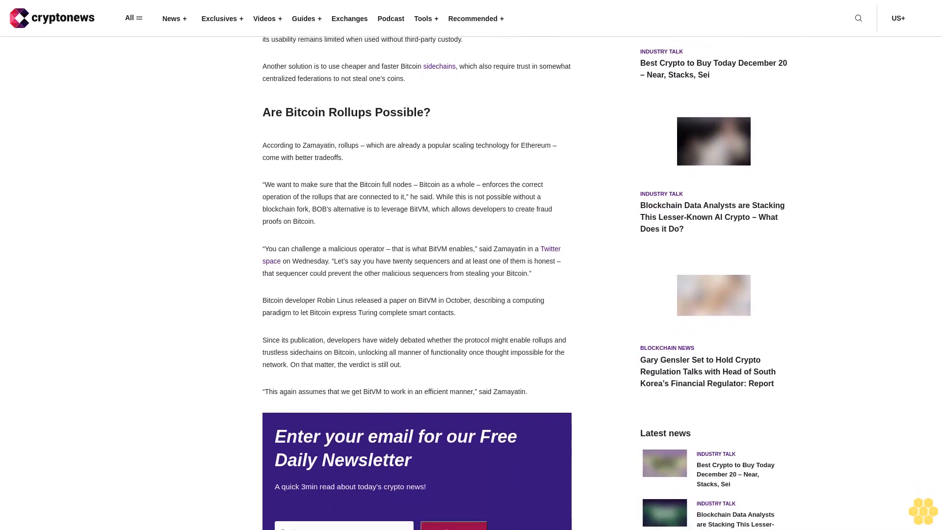
scroll("down", 3)
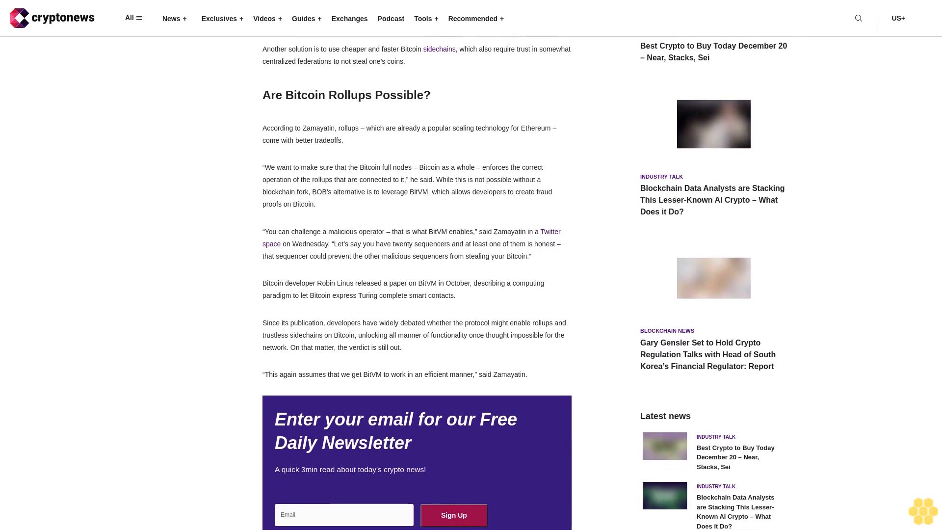
scroll("down", 3)
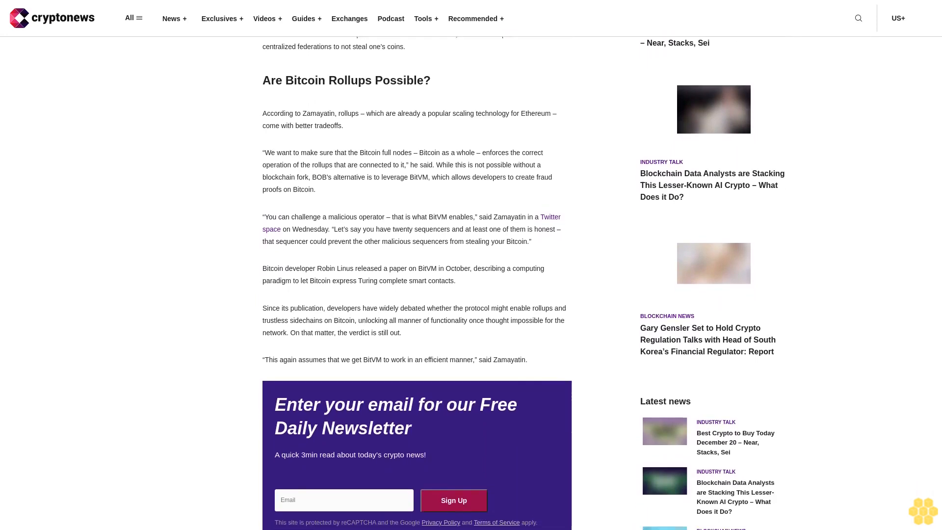
scroll("down", 3)
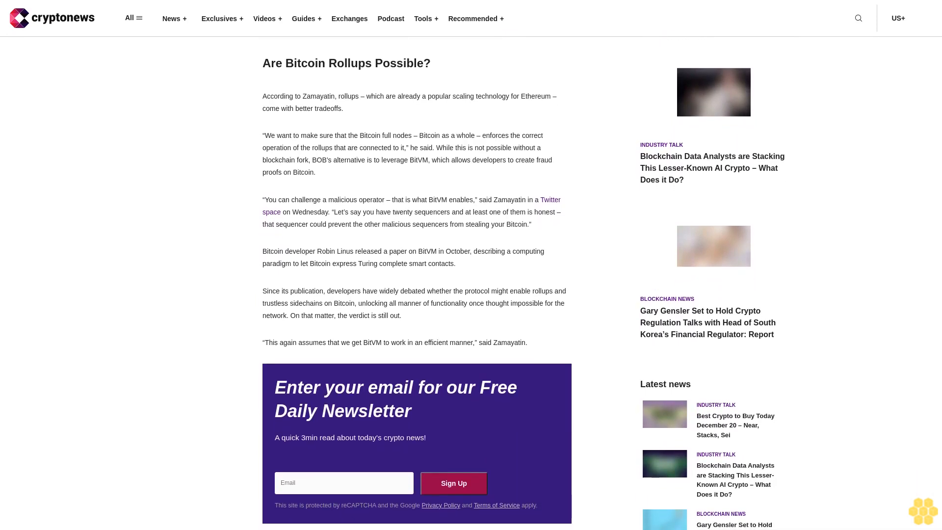
scroll("down", 3)
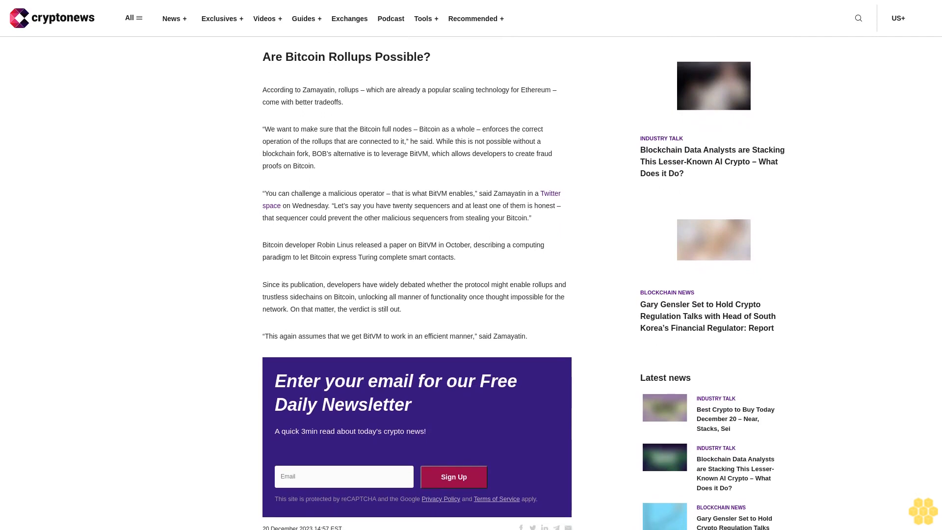